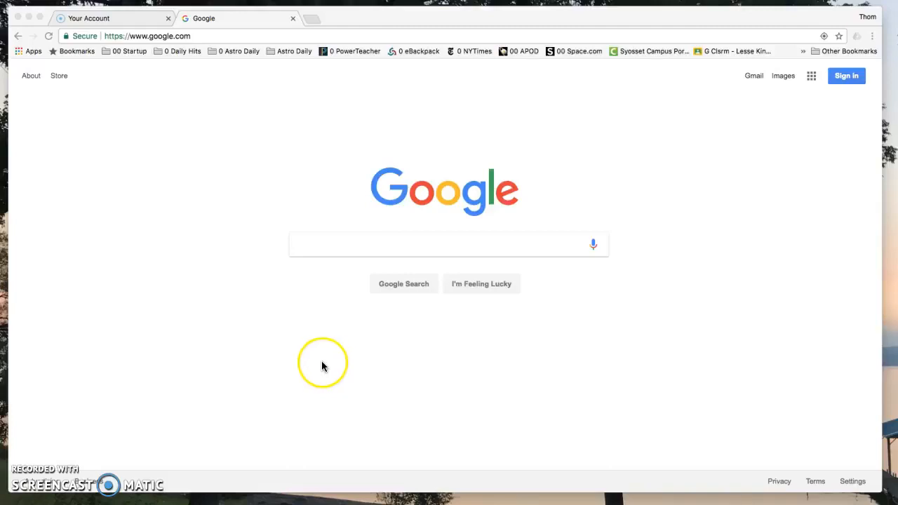
{"action": "mouse_move", "coordinate": [333, 344]}
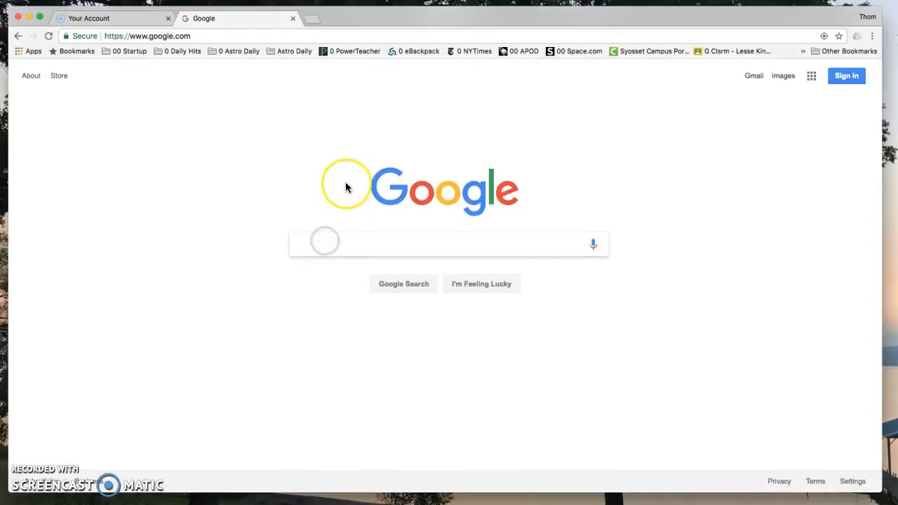
Search Google for 'phet pendulum'
{"action": "type", "text": "ph"}
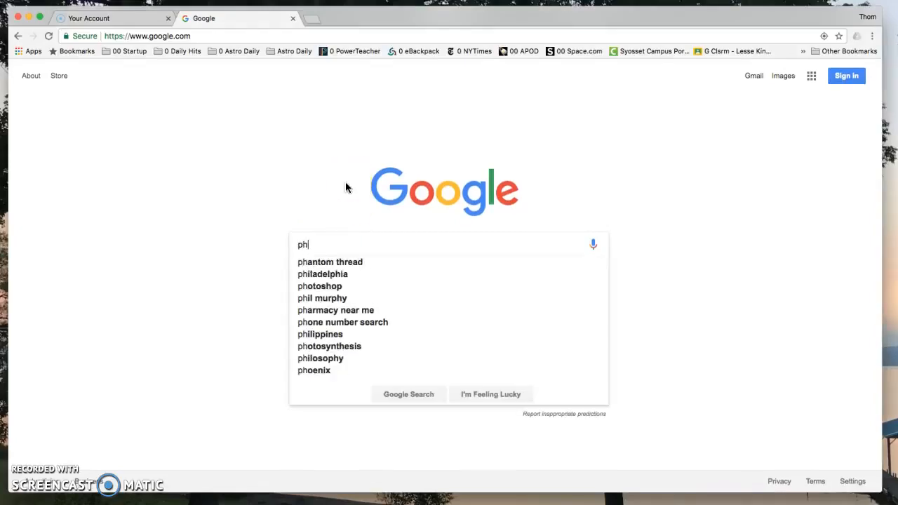
{"action": "type", "text": "et"}
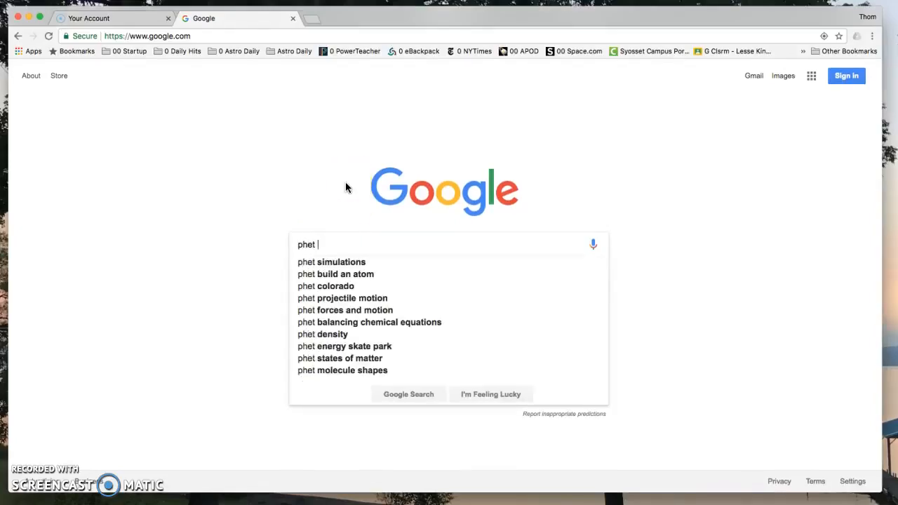
{"action": "type", "text": "pendu"}
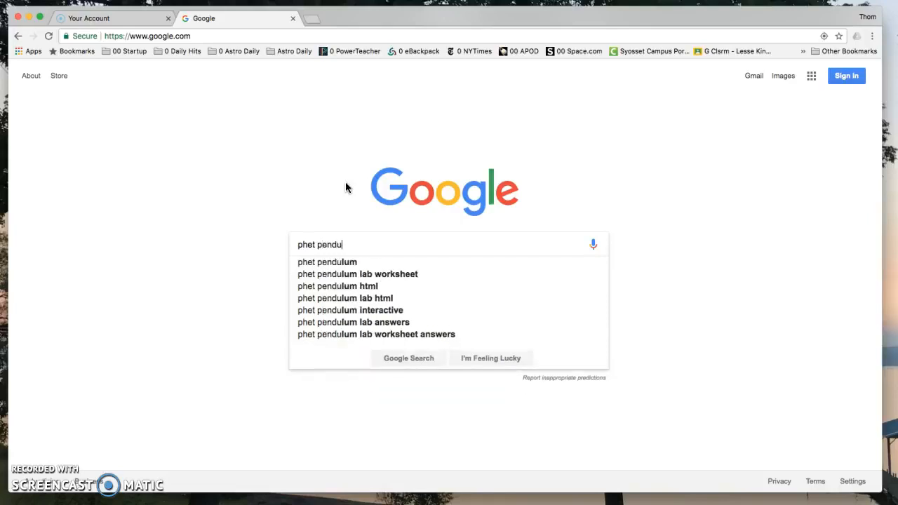
{"action": "type", "text": "um"}
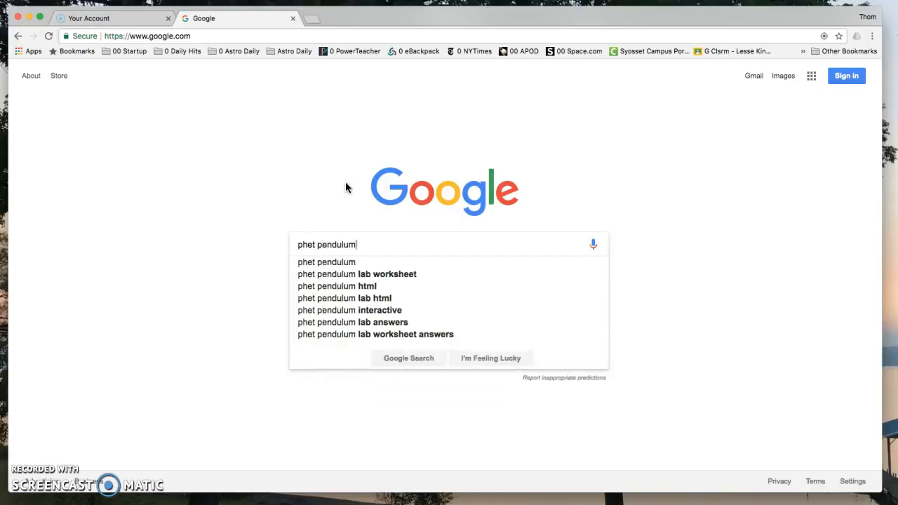
{"action": "key", "text": "Return"}
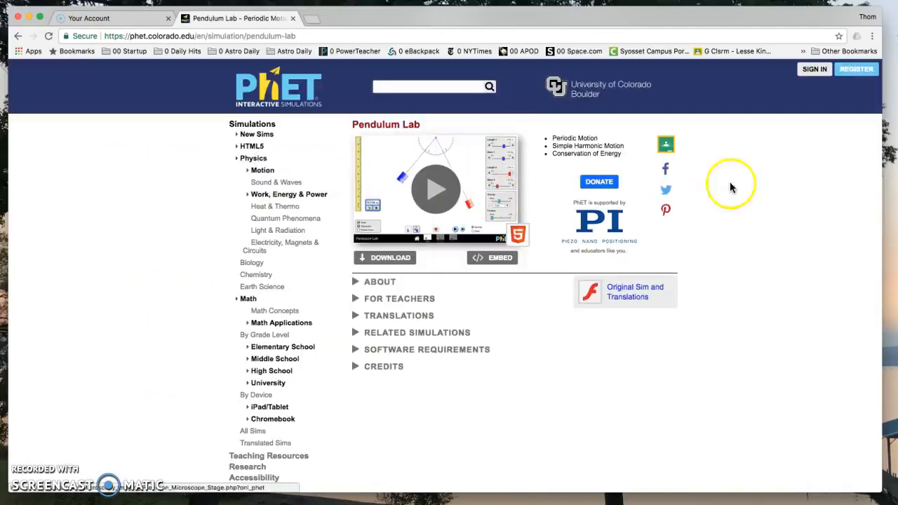
{"action": "mouse_move", "coordinate": [762, 159]}
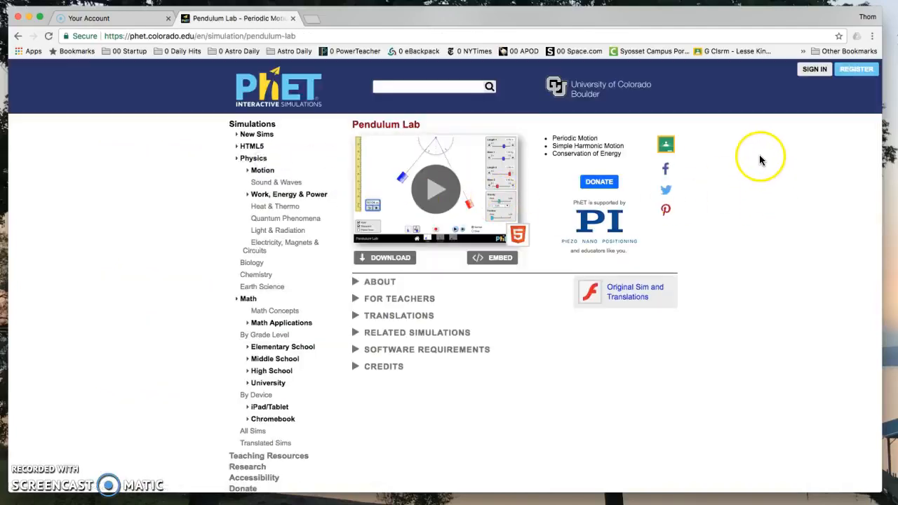
{"action": "mouse_move", "coordinate": [605, 94]}
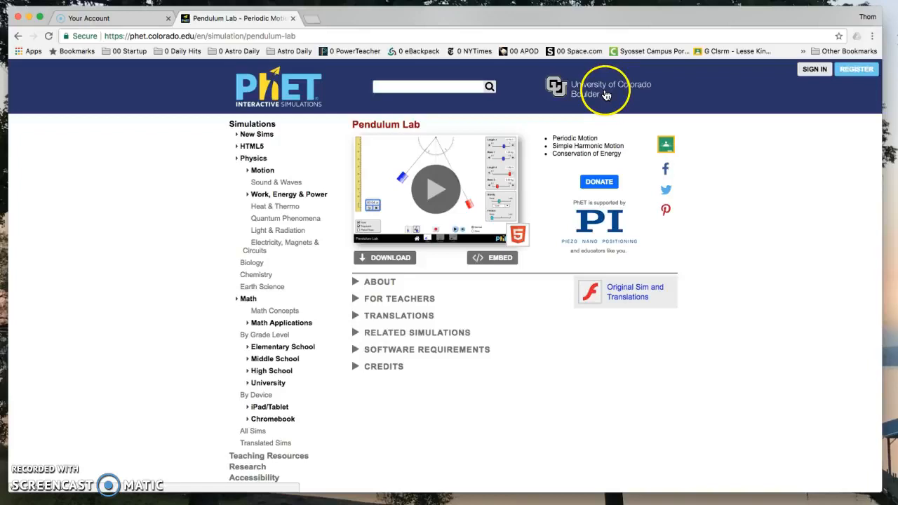
{"action": "mouse_move", "coordinate": [527, 216]}
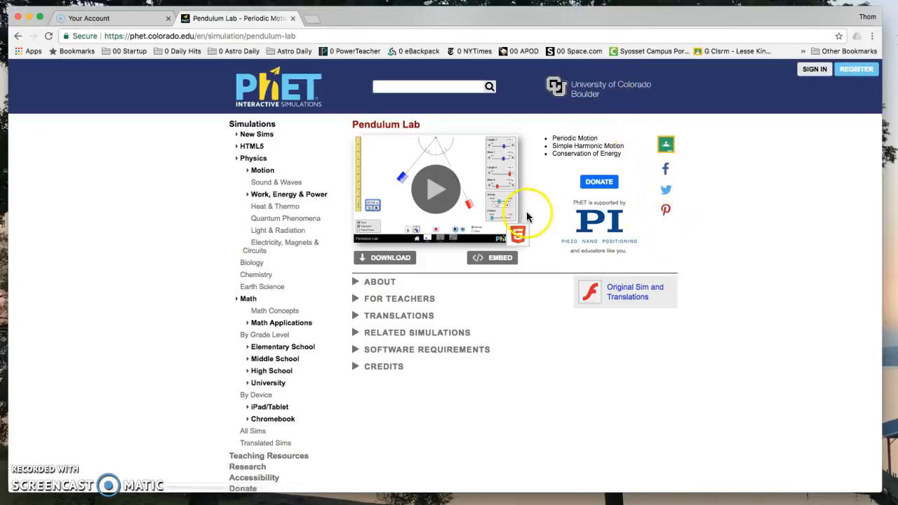
{"action": "mouse_move", "coordinate": [518, 238]}
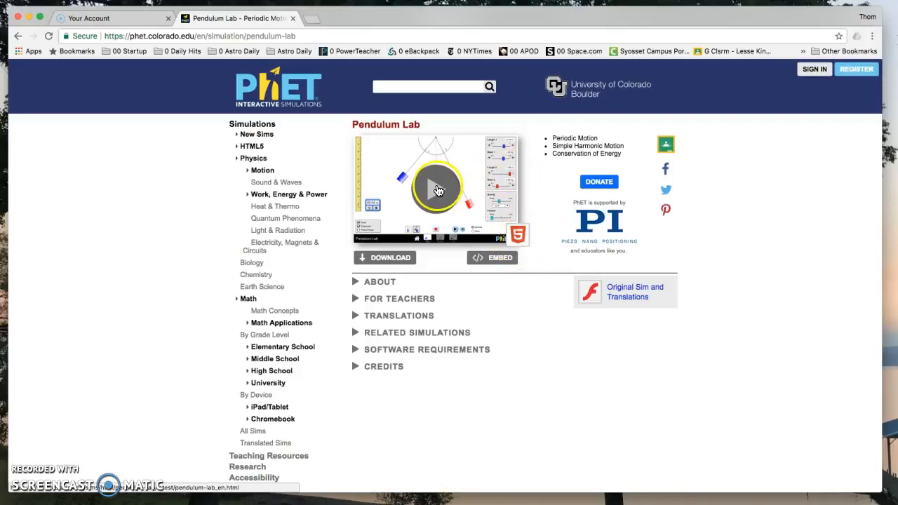
Launch Pendulum Lab from its preview and enter the Lab screen
{"action": "left_click", "coordinate": [438, 189]}
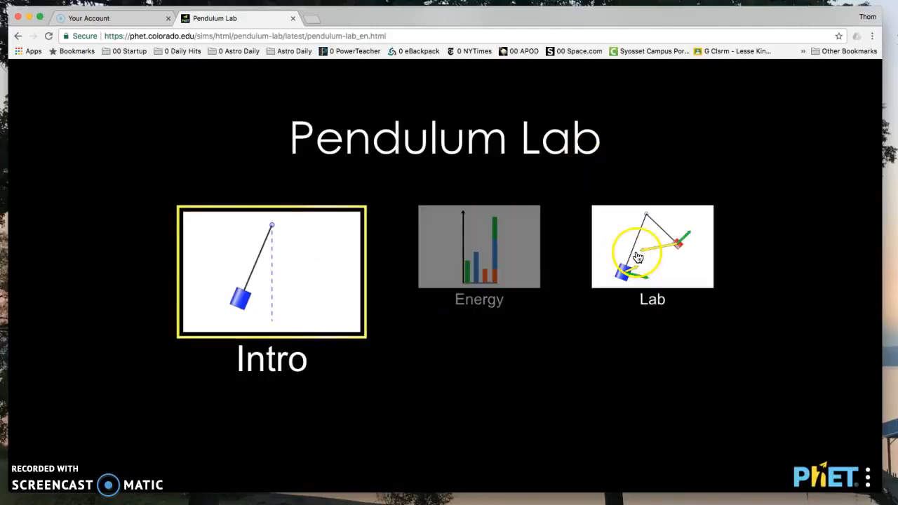
{"action": "left_click", "coordinate": [651, 246]}
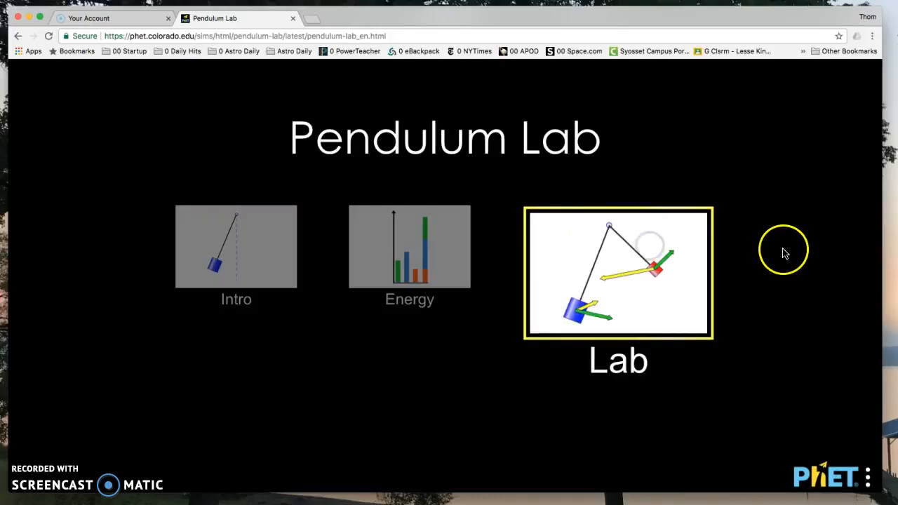
{"action": "left_click", "coordinate": [618, 273]}
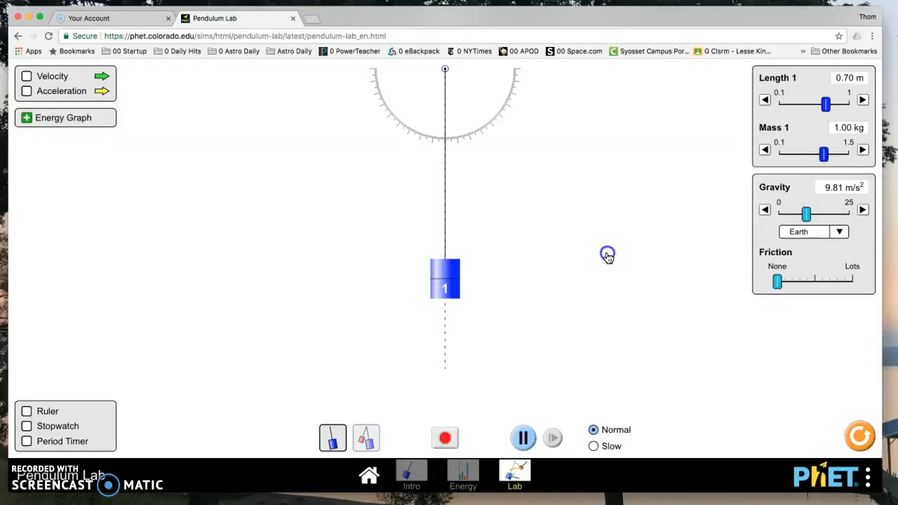
{"action": "mouse_move", "coordinate": [595, 265]}
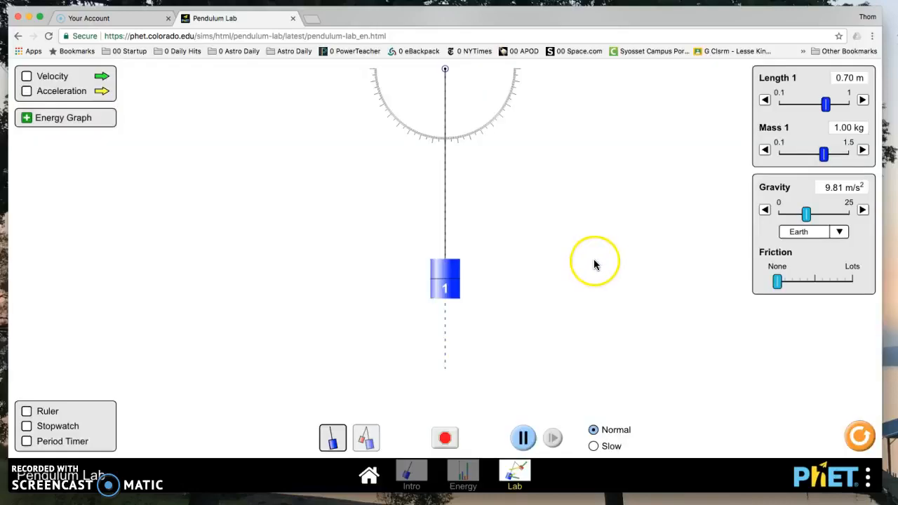
{"action": "mouse_move", "coordinate": [46, 76]}
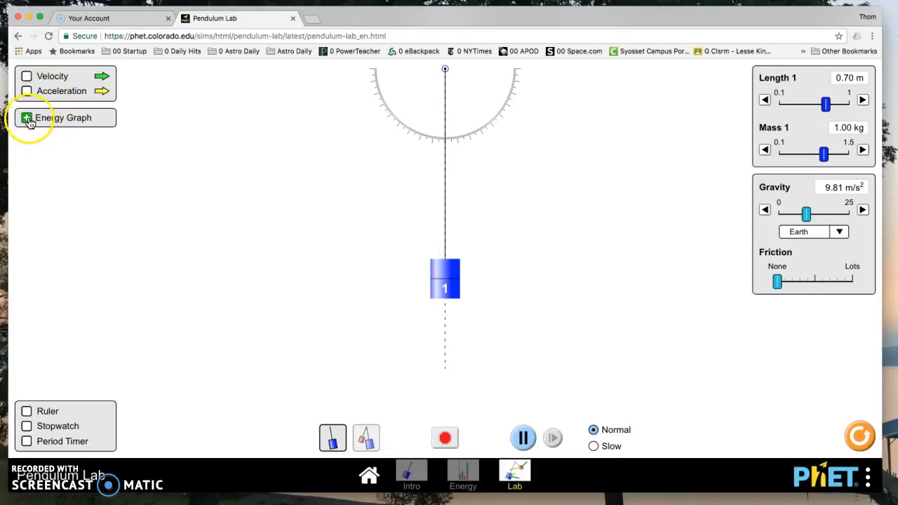
{"action": "left_click", "coordinate": [26, 117]}
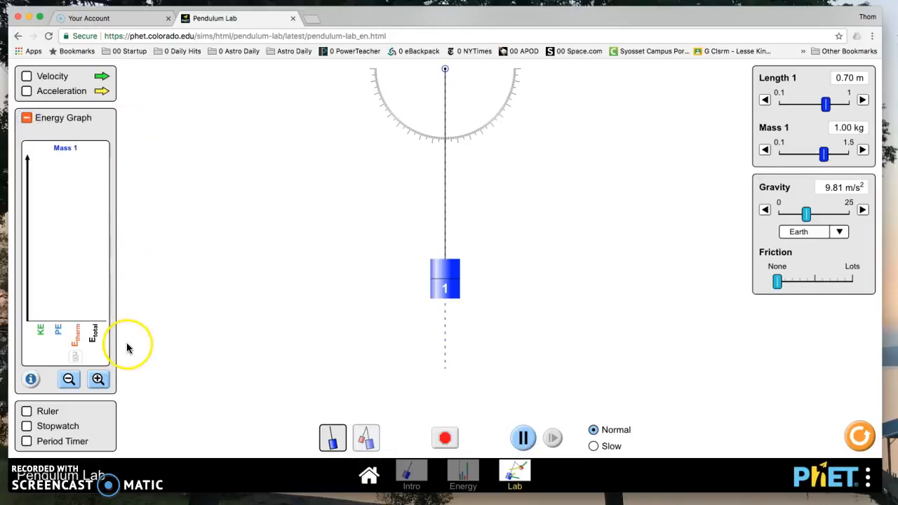
{"action": "mouse_move", "coordinate": [44, 338]}
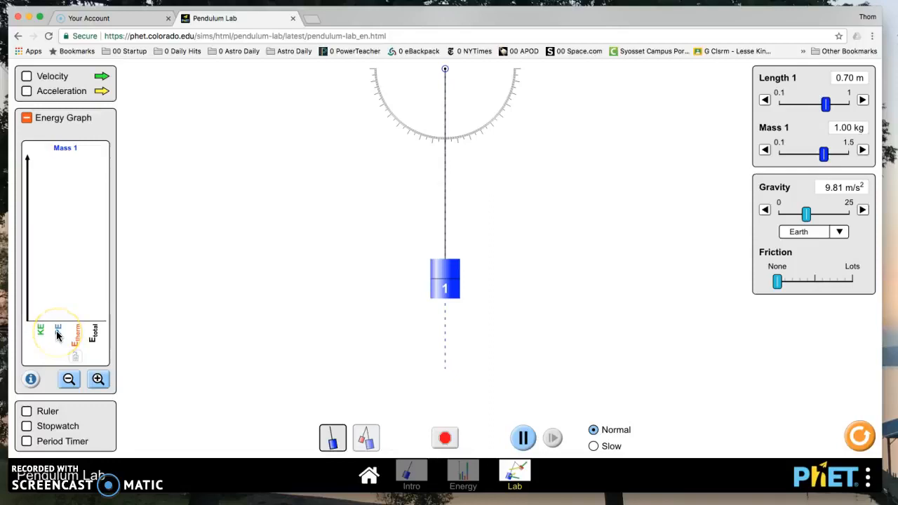
{"action": "mouse_move", "coordinate": [735, 297]}
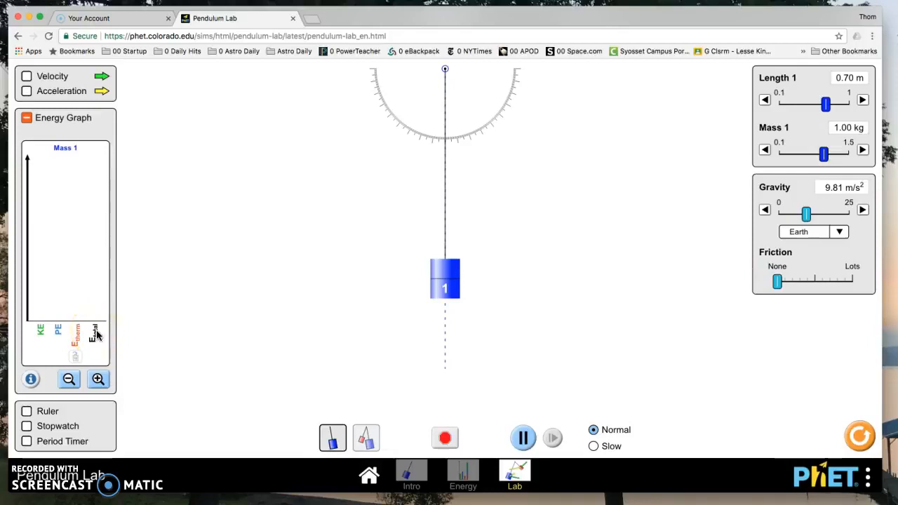
{"action": "mouse_move", "coordinate": [74, 128]}
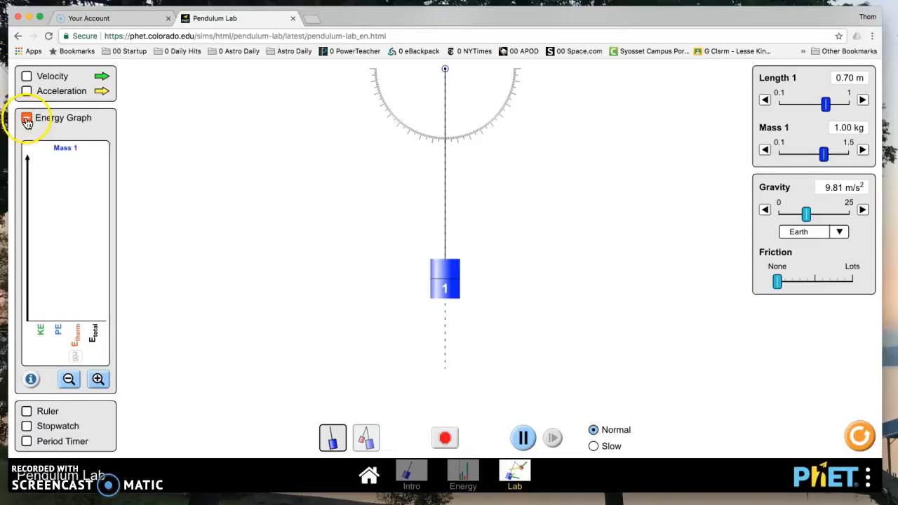
{"action": "left_click", "coordinate": [27, 117]}
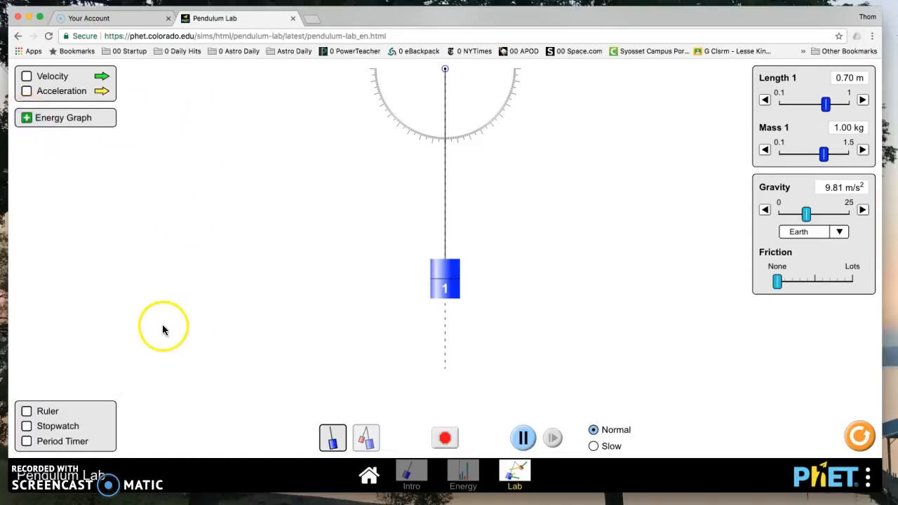
Toggle the ruler on and off, try the stopwatch, then enable the Period Timer
{"action": "left_click", "coordinate": [26, 411]}
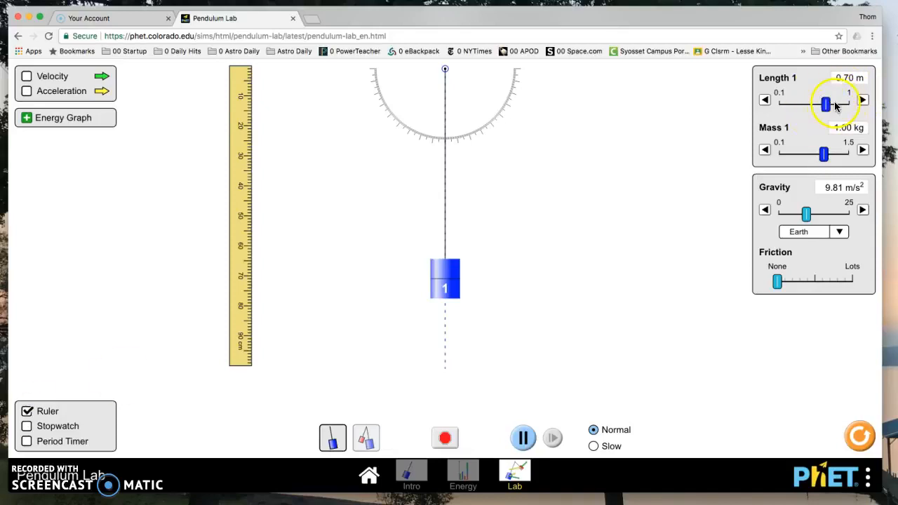
{"action": "left_click", "coordinate": [26, 411]}
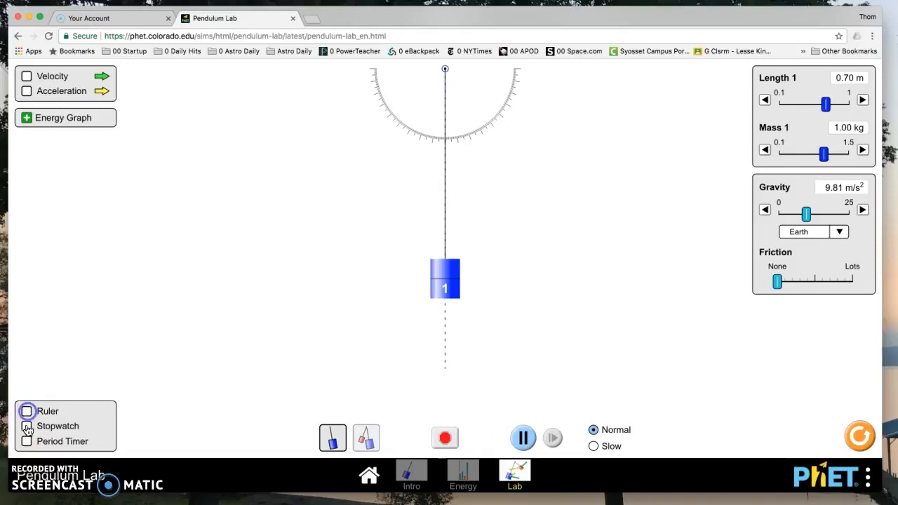
{"action": "left_click", "coordinate": [27, 426]}
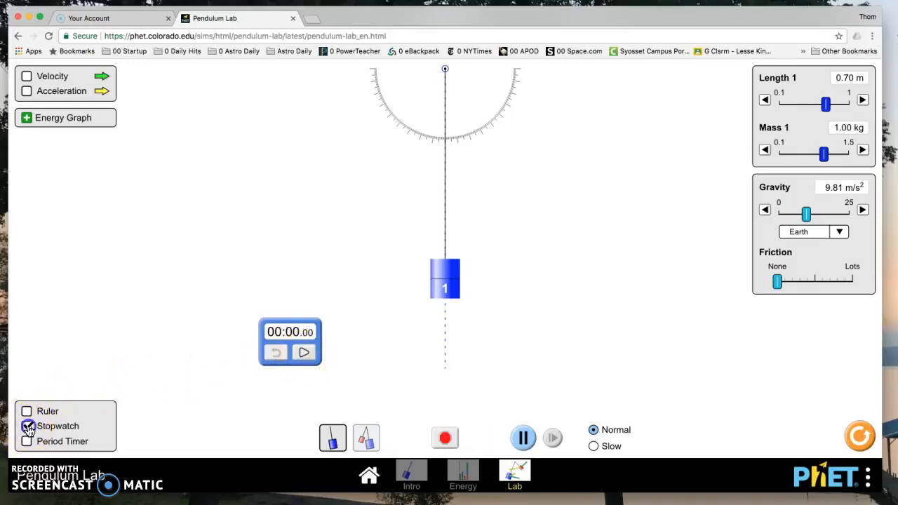
{"action": "left_click", "coordinate": [27, 440]}
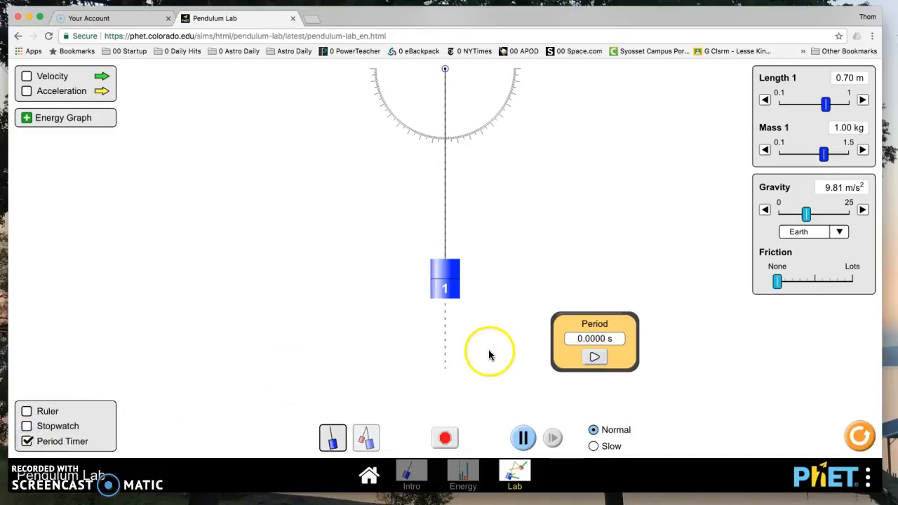
Swing the 0.70 m pendulum out wide and time its period at 1.7551 s
{"action": "left_click_drag", "start_coordinate": [445, 278], "coordinate": [596, 217]}
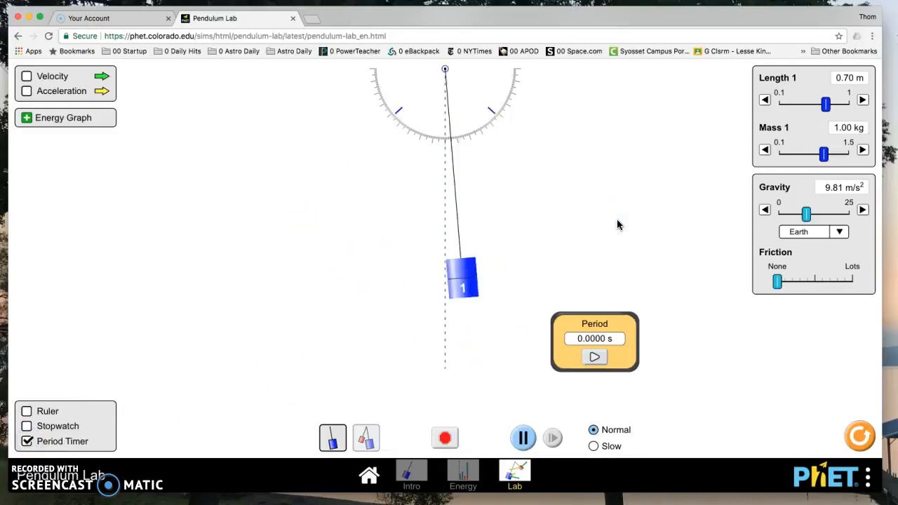
{"action": "left_click_drag", "start_coordinate": [462, 277], "coordinate": [585, 228]}
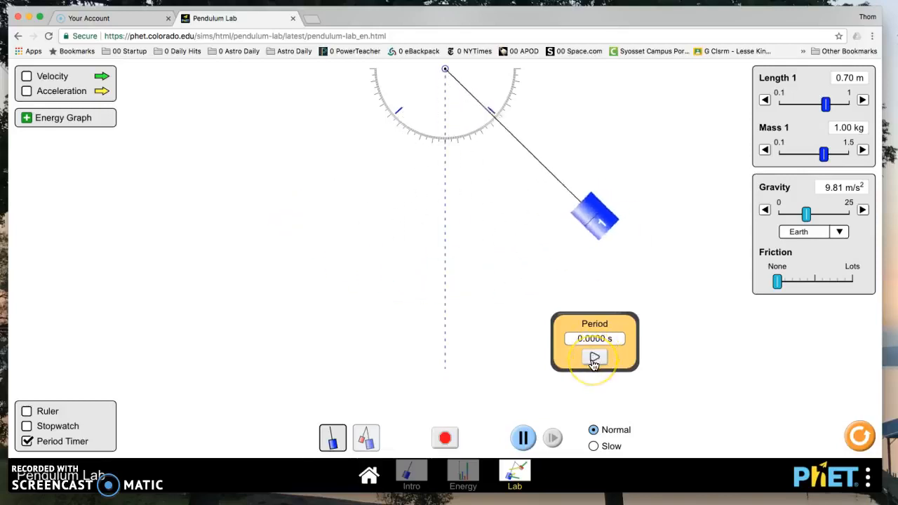
{"action": "left_click", "coordinate": [594, 357]}
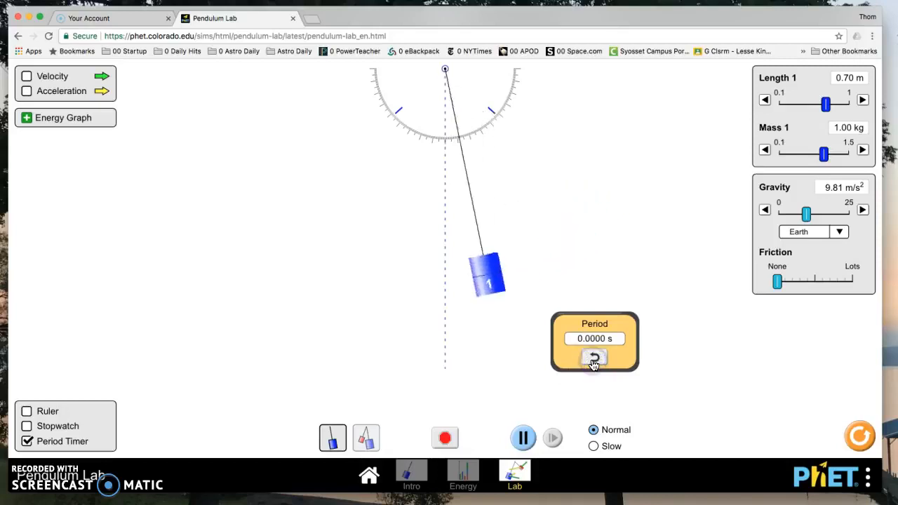
{"action": "left_click", "coordinate": [594, 358]}
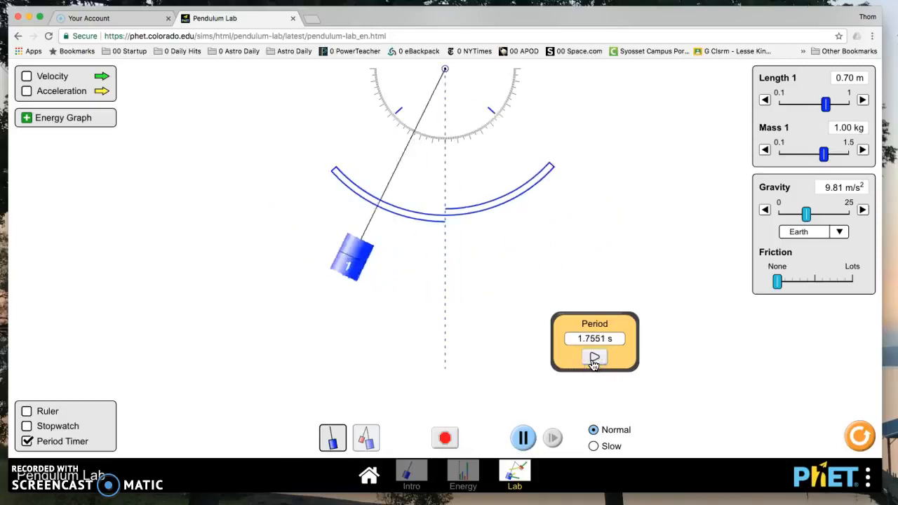
{"action": "left_click", "coordinate": [594, 357]}
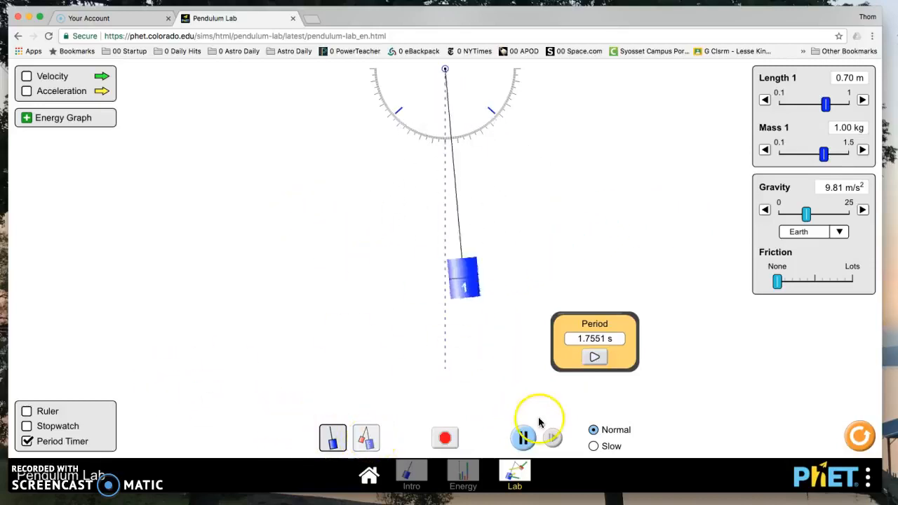
Watch in slow motion, show and hide the energy graph, then pause at normal speed
{"action": "left_click", "coordinate": [593, 446]}
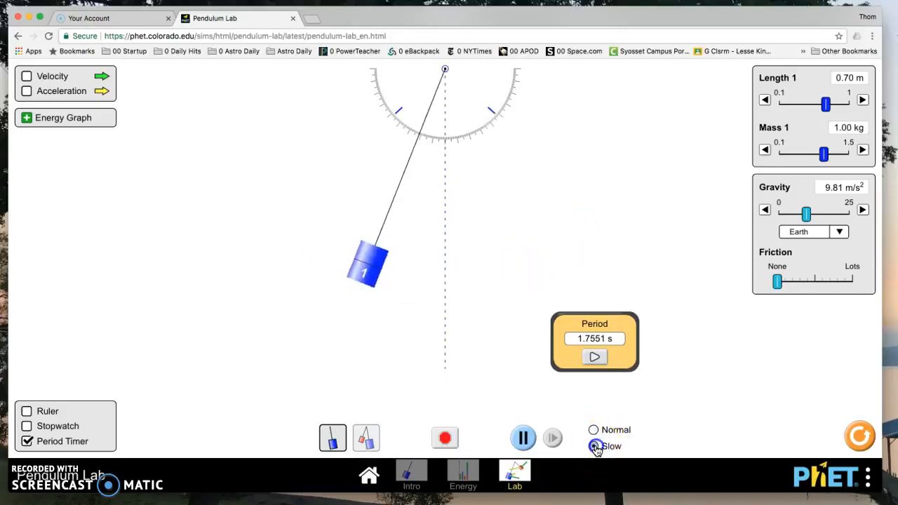
{"action": "left_click", "coordinate": [593, 446]}
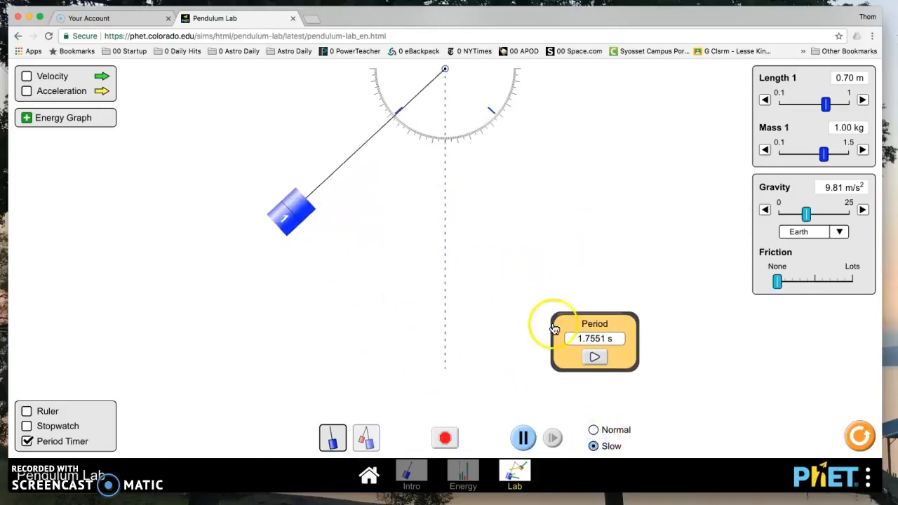
{"action": "left_click", "coordinate": [27, 117]}
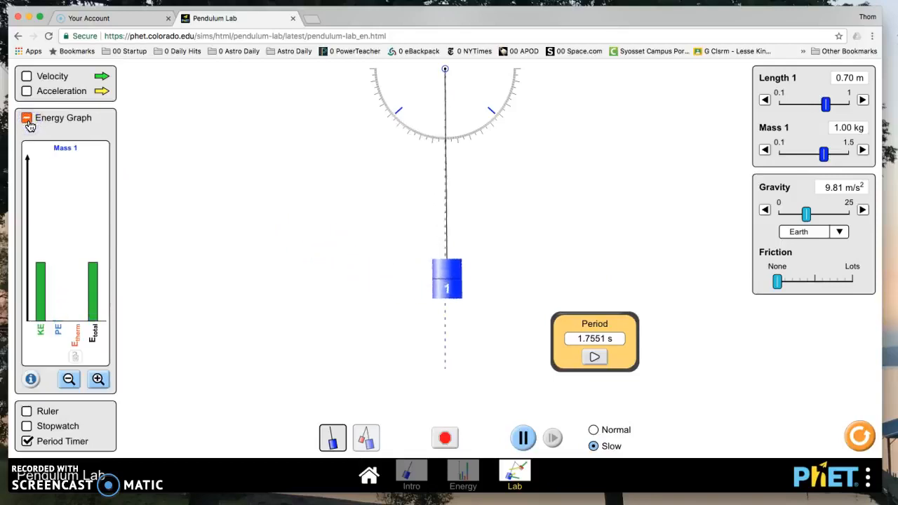
{"action": "left_click", "coordinate": [26, 117]}
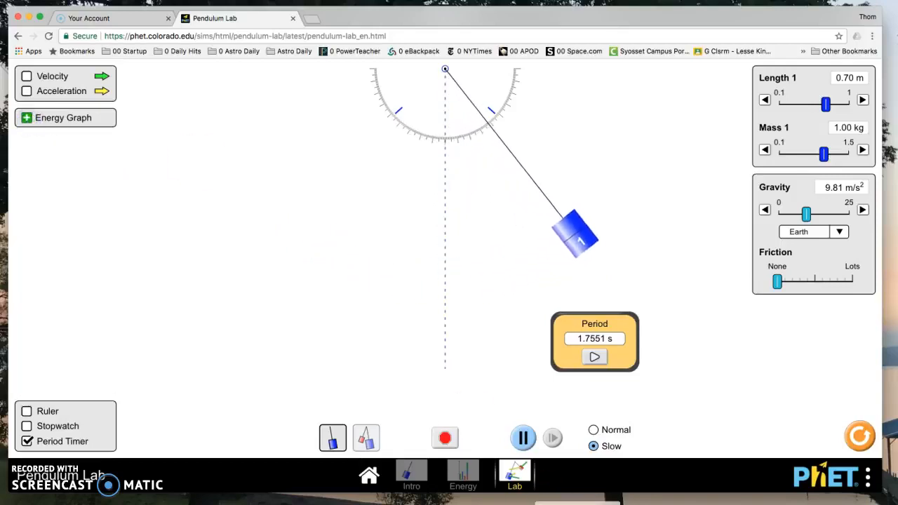
{"action": "left_click", "coordinate": [593, 430]}
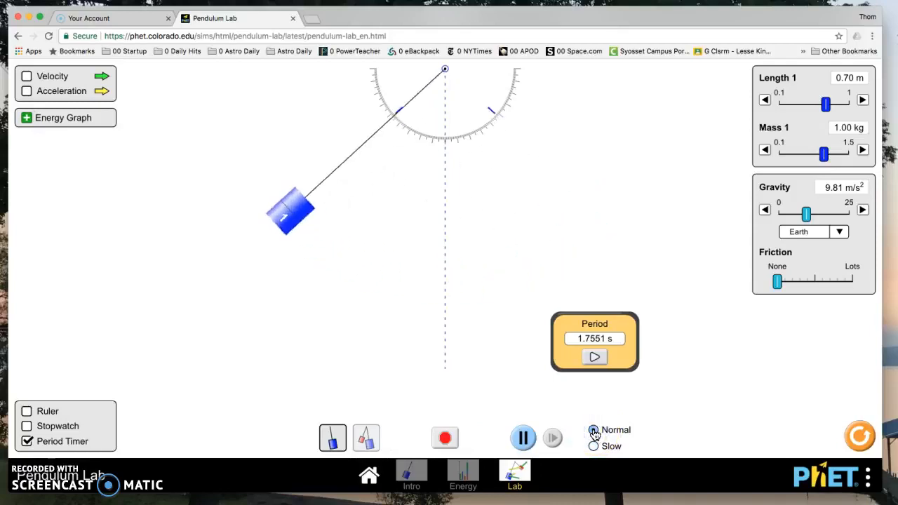
{"action": "left_click", "coordinate": [523, 436]}
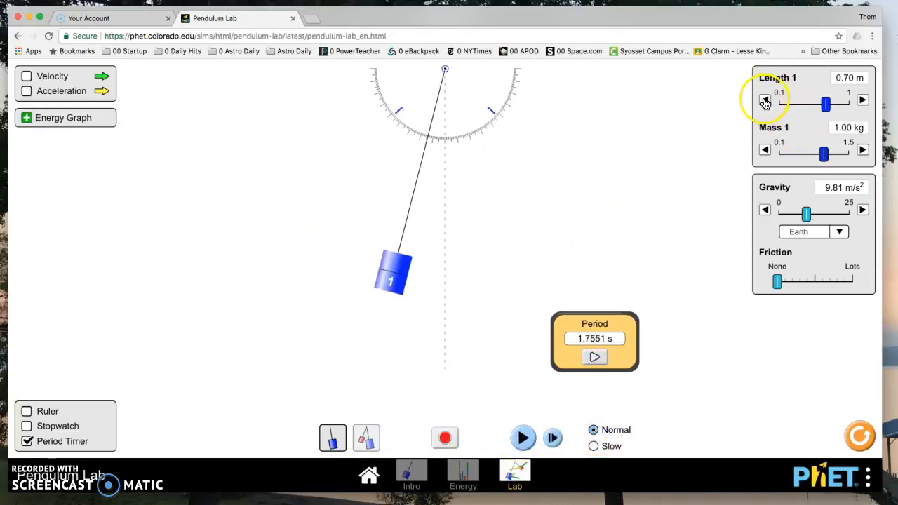
{"action": "mouse_move", "coordinate": [824, 104]}
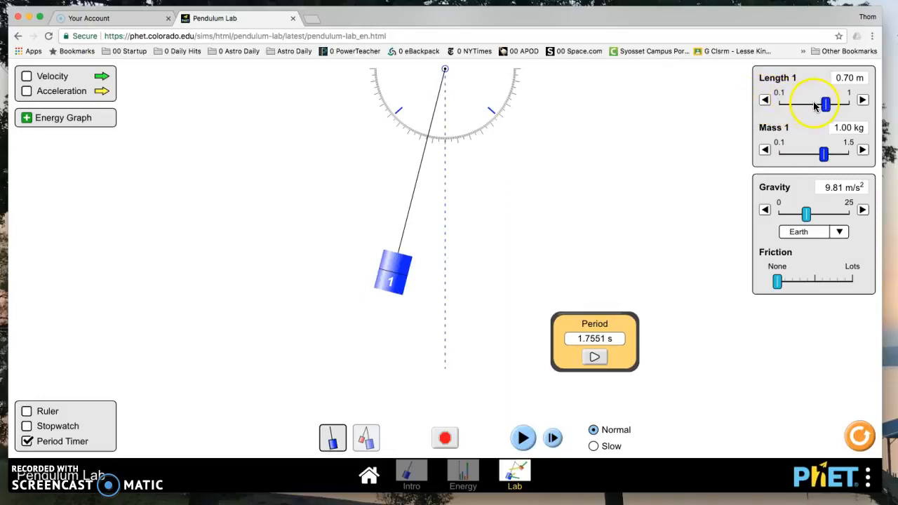
Drag the Length 1 slider up to 1.00 m, then down to 0.60 m
{"action": "left_click_drag", "start_coordinate": [824, 104], "coordinate": [784, 104]}
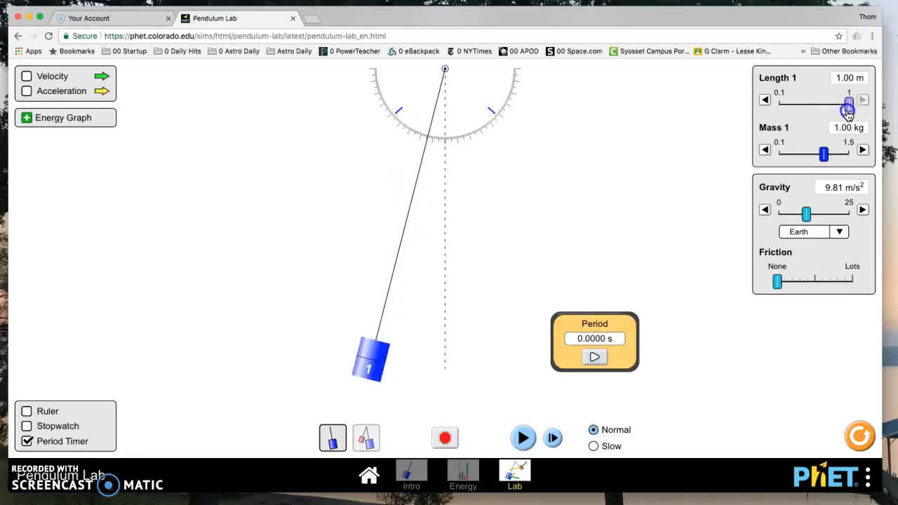
{"action": "left_click_drag", "start_coordinate": [847, 108], "coordinate": [818, 110]}
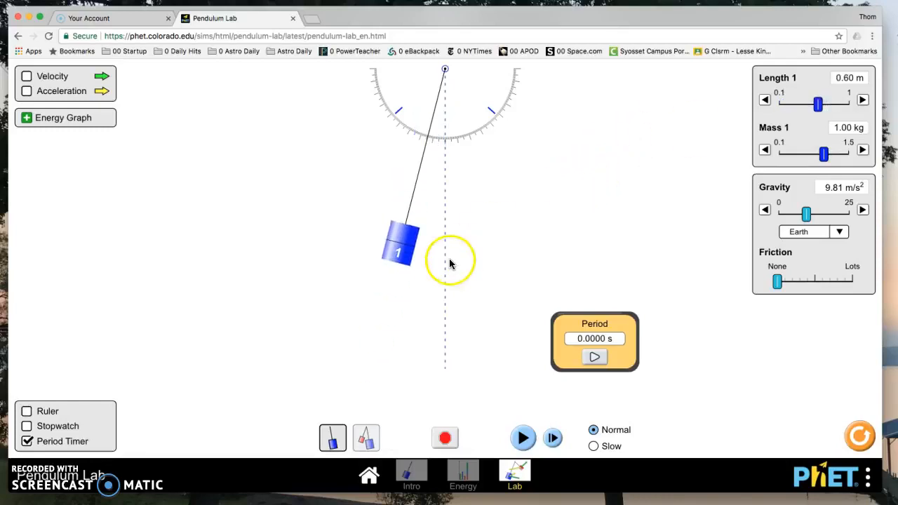
Swing the bob to -52°, then 61°, 45° and about 62°
{"action": "left_click_drag", "start_coordinate": [398, 249], "coordinate": [300, 181]}
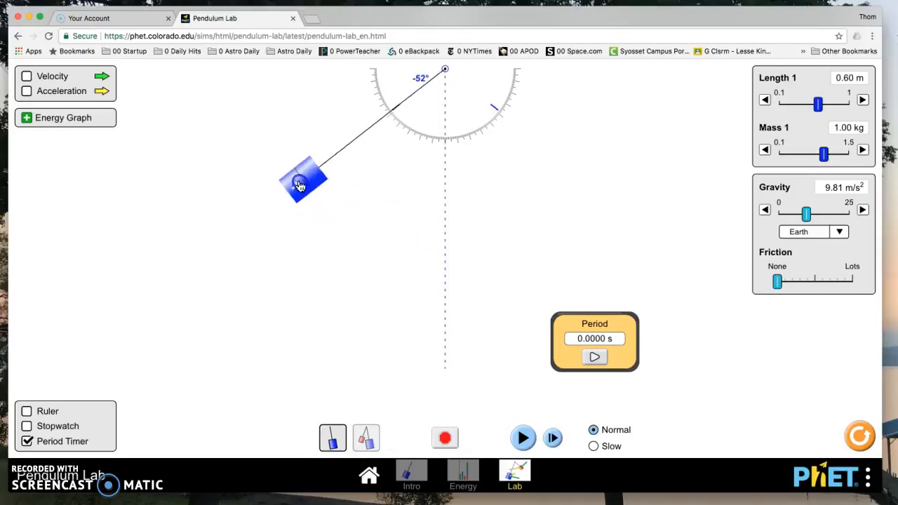
{"action": "left_click_drag", "start_coordinate": [299, 182], "coordinate": [603, 155]}
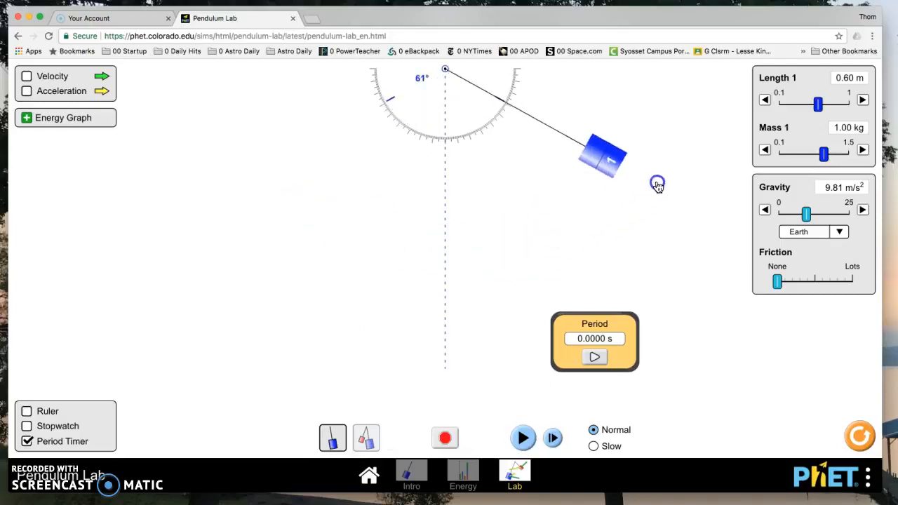
{"action": "left_click_drag", "start_coordinate": [604, 154], "coordinate": [571, 197]}
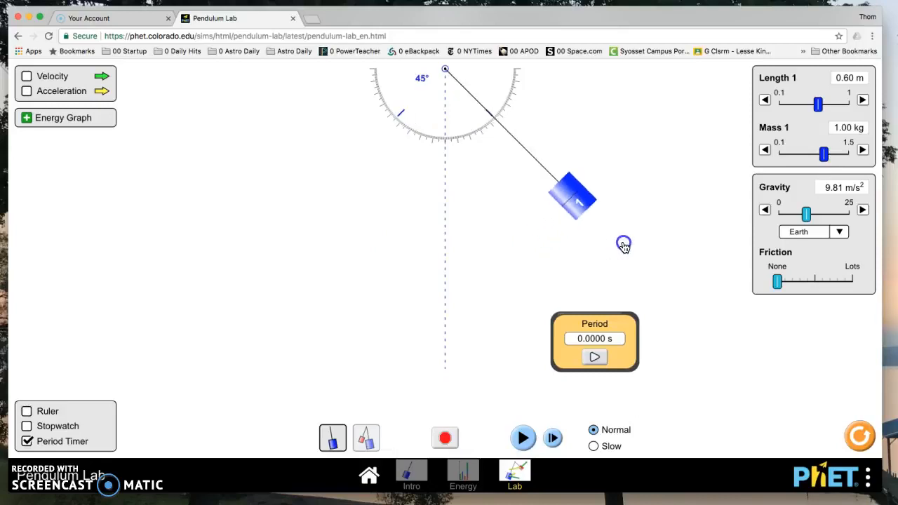
{"action": "left_click_drag", "start_coordinate": [574, 195], "coordinate": [484, 246]}
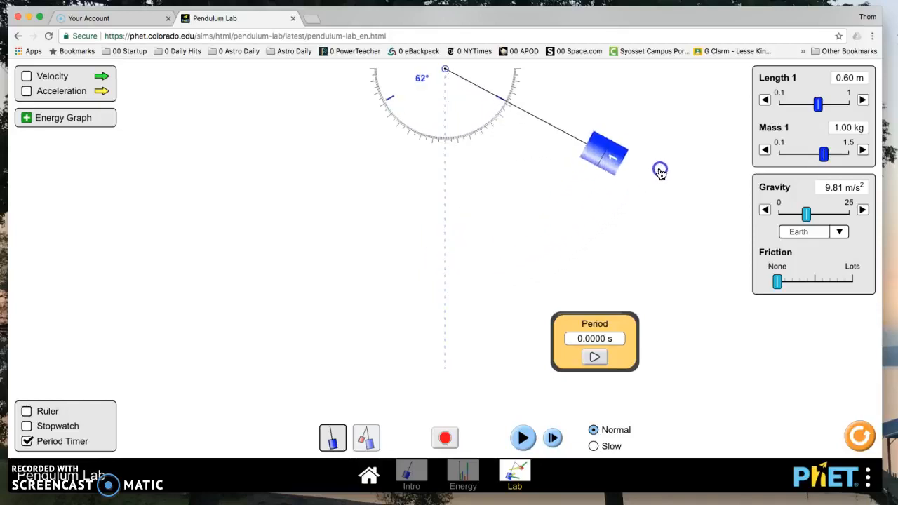
Raise the bob through 83° and 89° to 91°, then return it to 0°
{"action": "left_click_drag", "start_coordinate": [603, 154], "coordinate": [623, 91]}
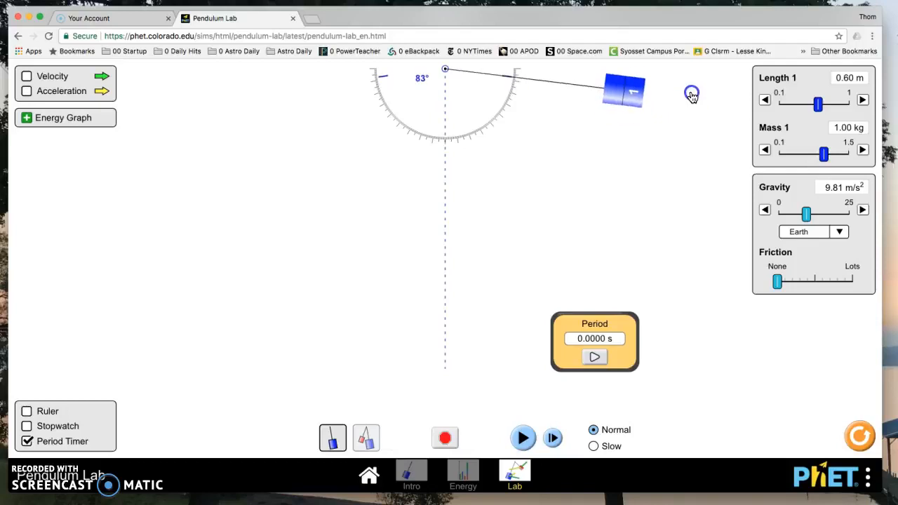
{"action": "left_click_drag", "start_coordinate": [623, 91], "coordinate": [623, 76]}
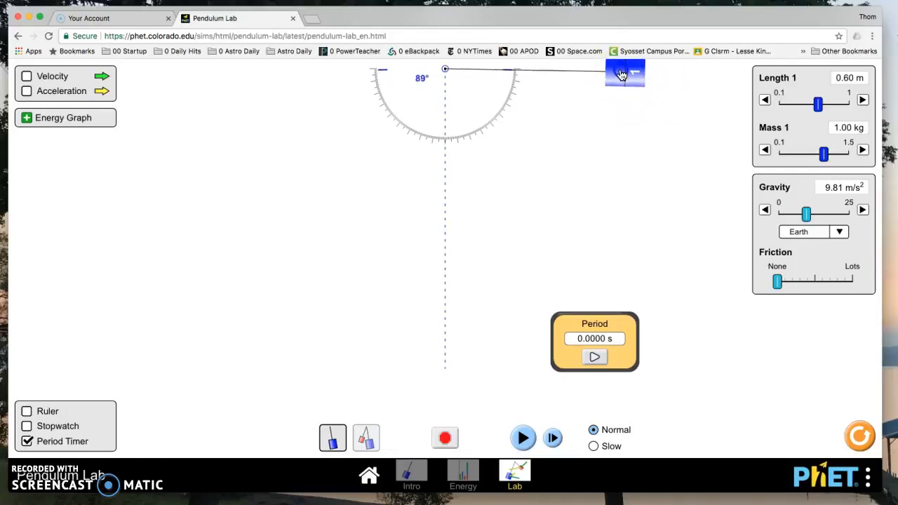
{"action": "left_click_drag", "start_coordinate": [624, 73], "coordinate": [624, 68]}
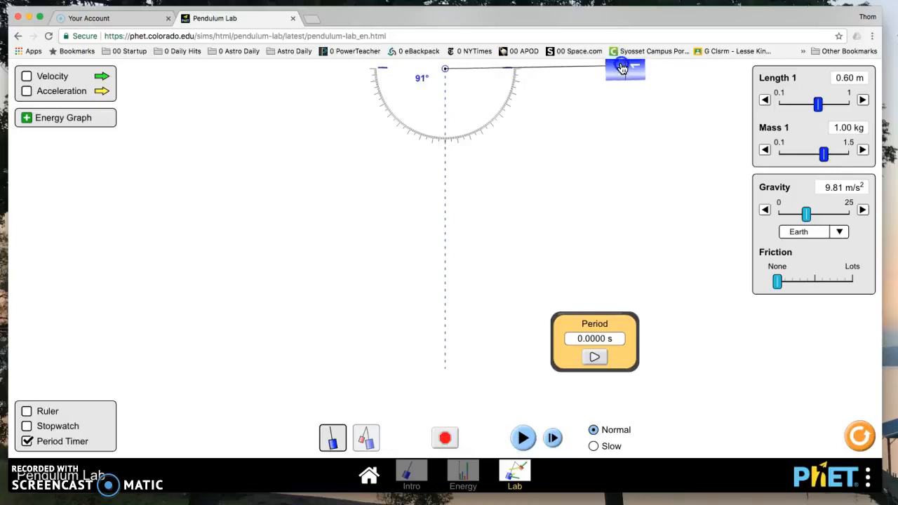
{"action": "left_click_drag", "start_coordinate": [622, 68], "coordinate": [617, 118]}
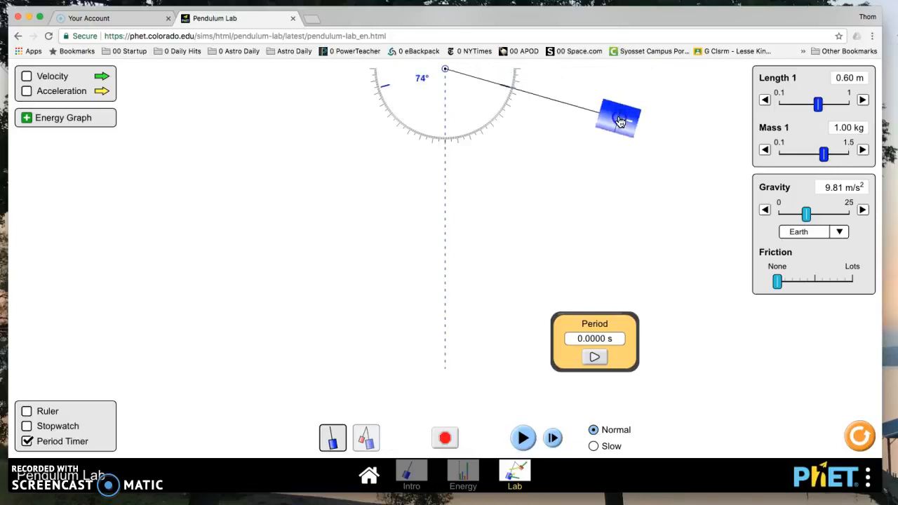
{"action": "left_click_drag", "start_coordinate": [617, 118], "coordinate": [472, 253]}
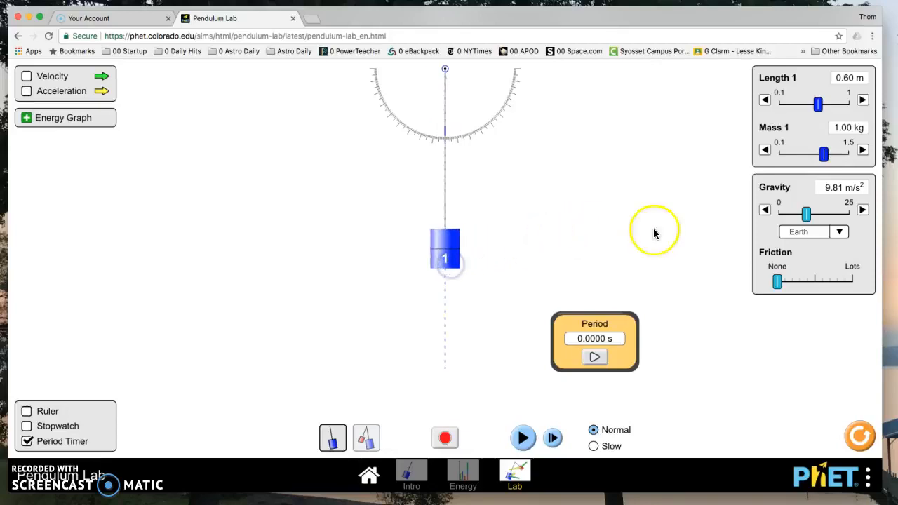
Drag the Mass 1 slider down to 0.30 kg, then up to 0.90 kg
{"action": "left_click_drag", "start_coordinate": [823, 153], "coordinate": [789, 153]}
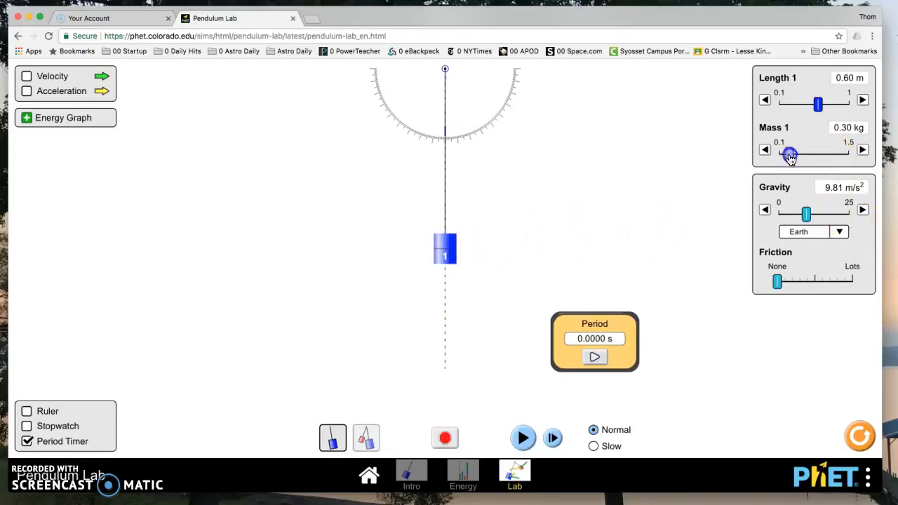
{"action": "left_click_drag", "start_coordinate": [789, 154], "coordinate": [819, 155]}
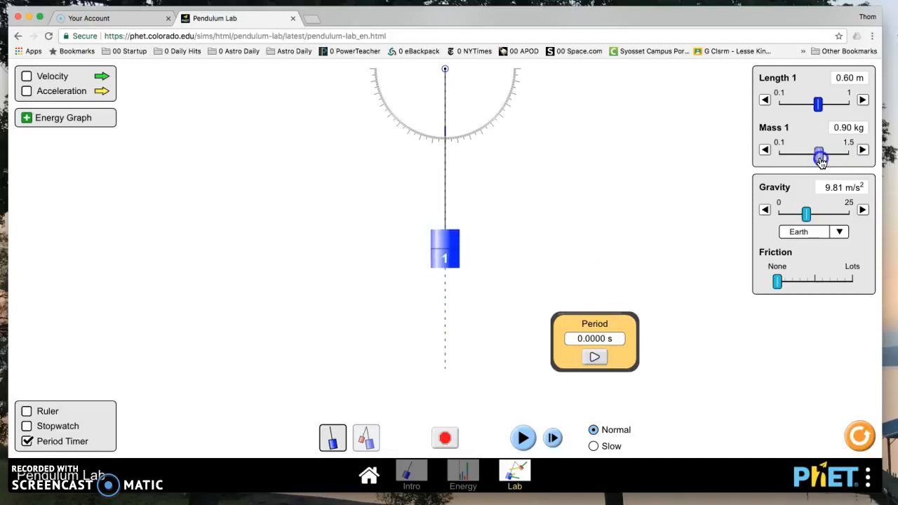
{"action": "mouse_move", "coordinate": [806, 213]}
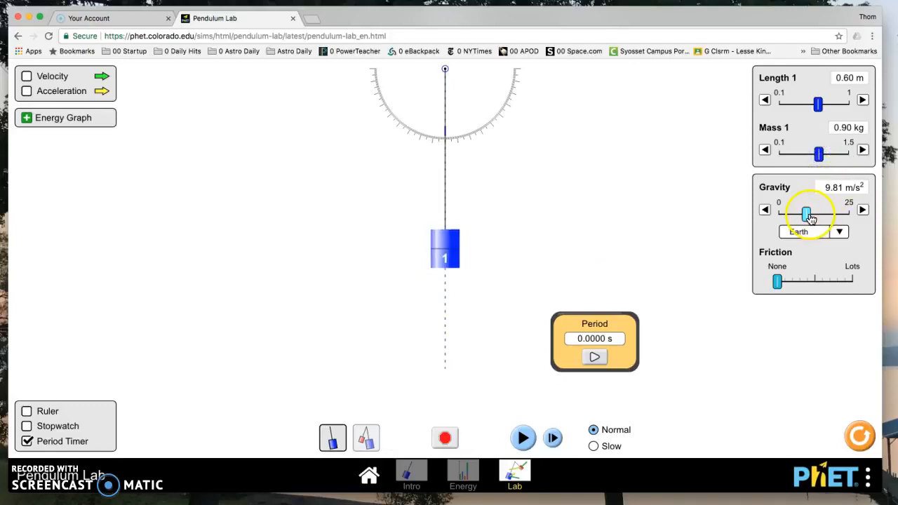
{"action": "mouse_move", "coordinate": [818, 288]}
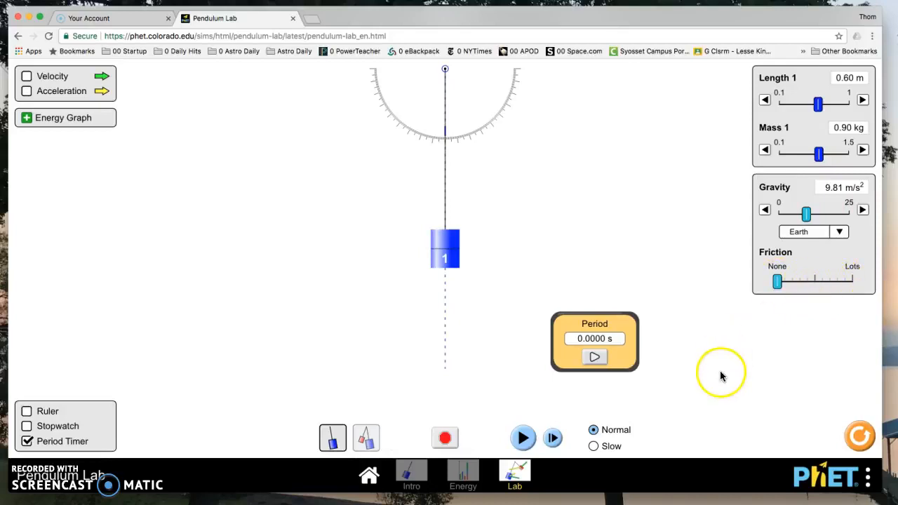
{"action": "mouse_move", "coordinate": [394, 349]}
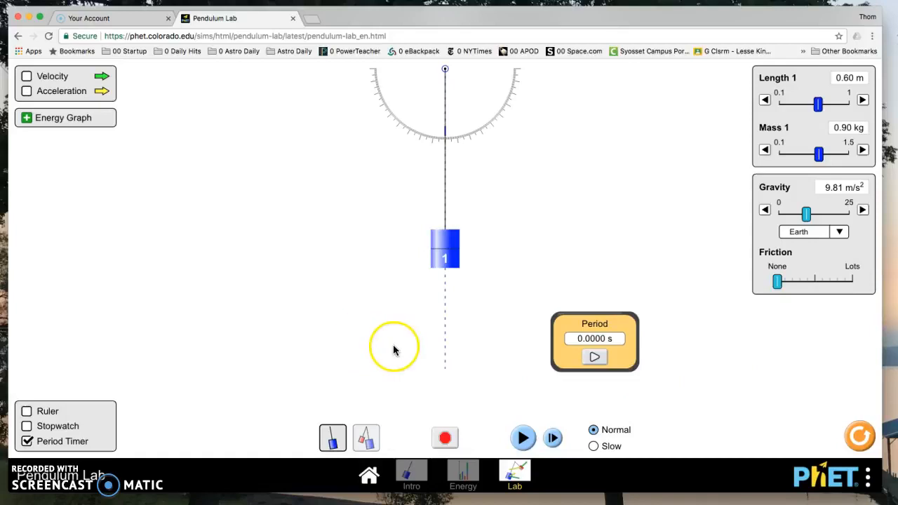
{"action": "mouse_move", "coordinate": [88, 103]}
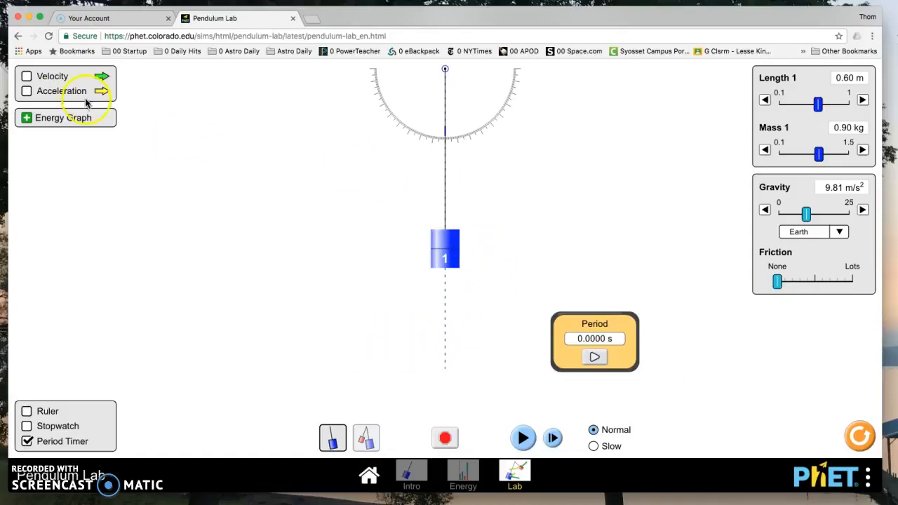
{"action": "mouse_move", "coordinate": [368, 154]}
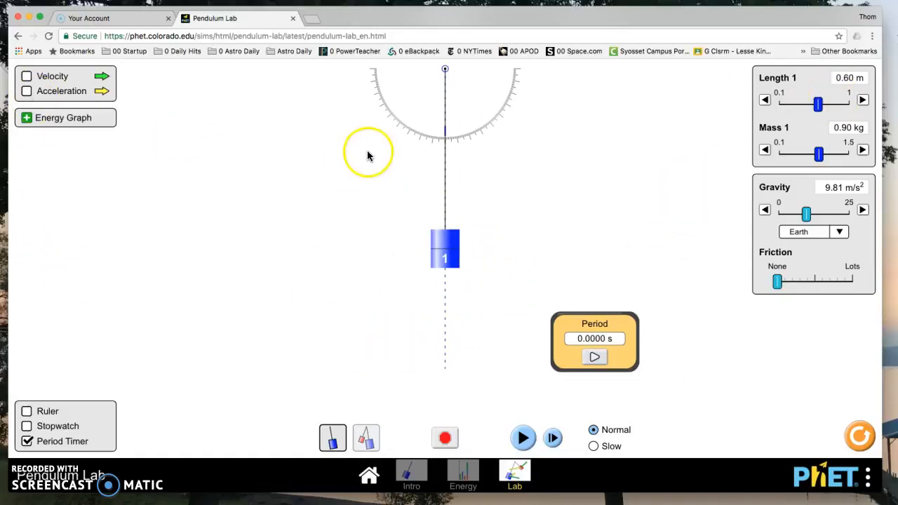
{"action": "mouse_move", "coordinate": [214, 433]}
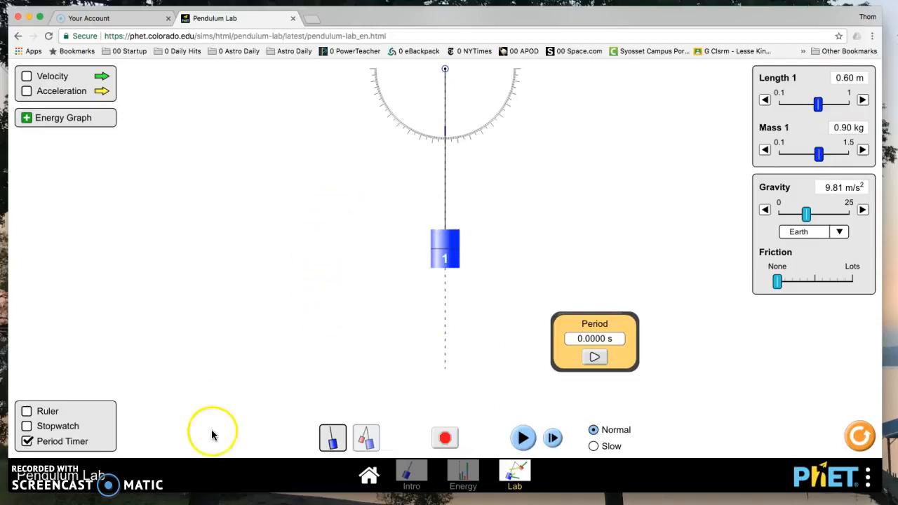